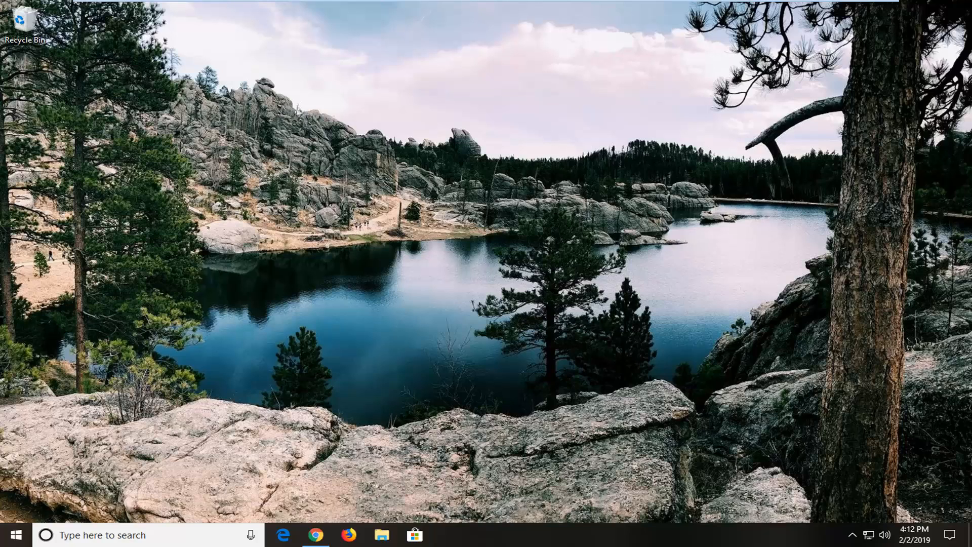
{"action": "mouse_move", "coordinate": [661, 264]}
{"action": "type", "text": "troubleshoot"}
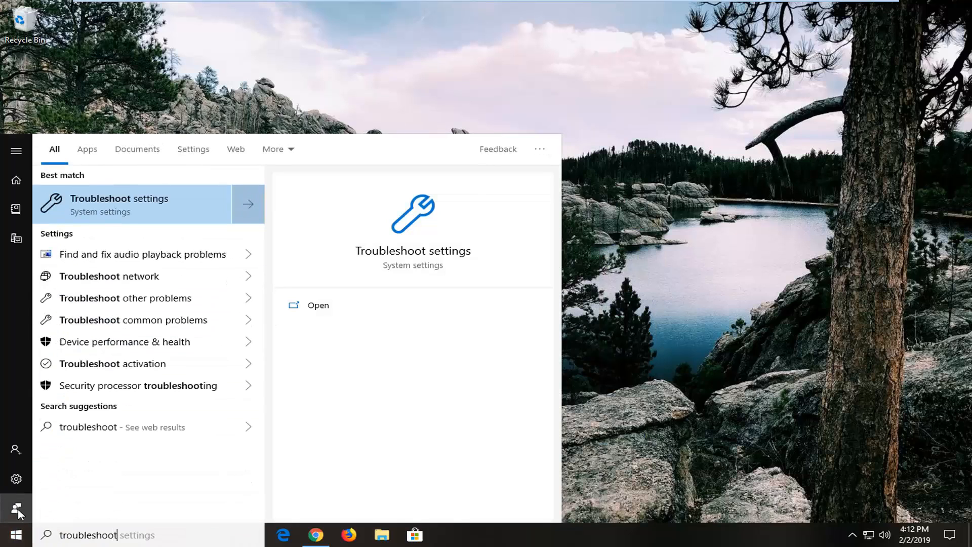
{"action": "mouse_move", "coordinate": [134, 212]}
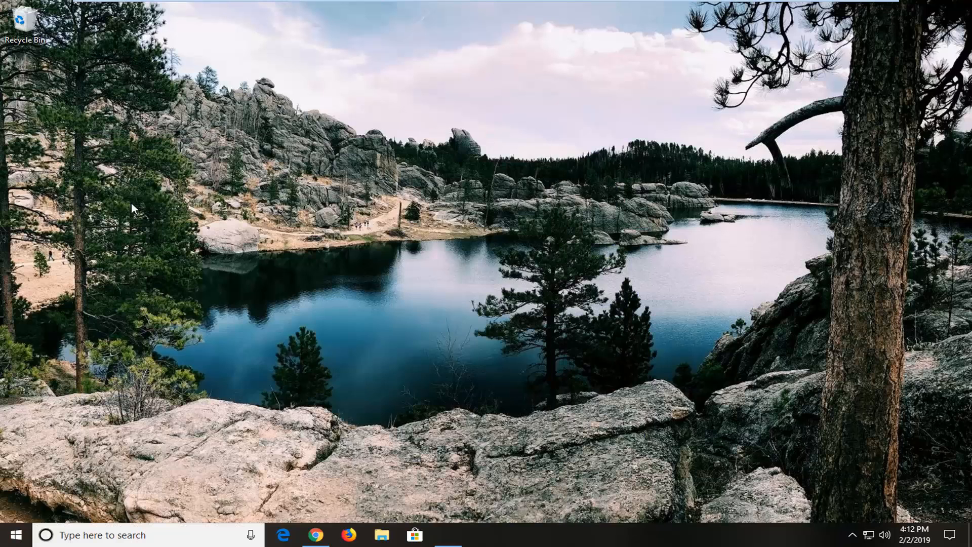
- Expand the Windows Update entry on the Troubleshoot page and run its troubleshooter
{"action": "left_click", "coordinate": [448, 534]}
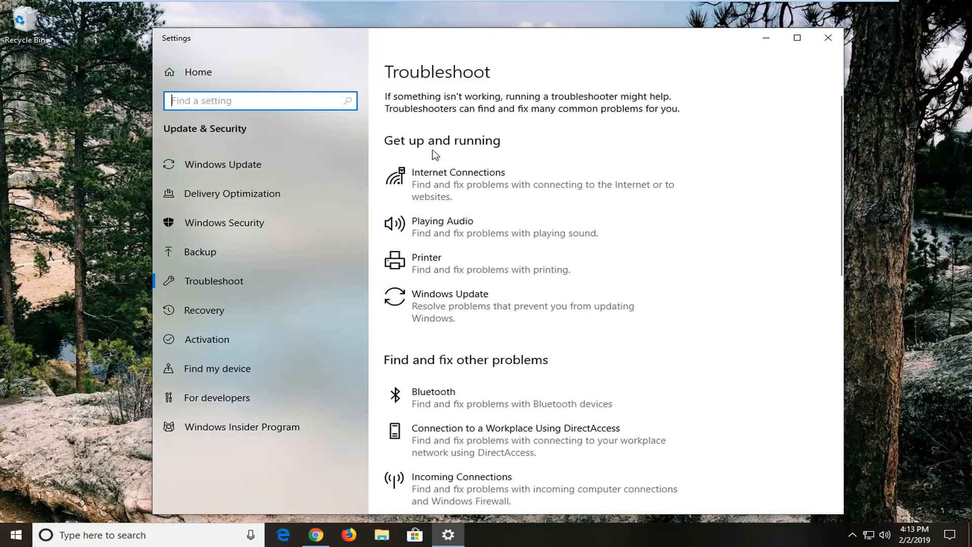
{"action": "mouse_move", "coordinate": [425, 313]}
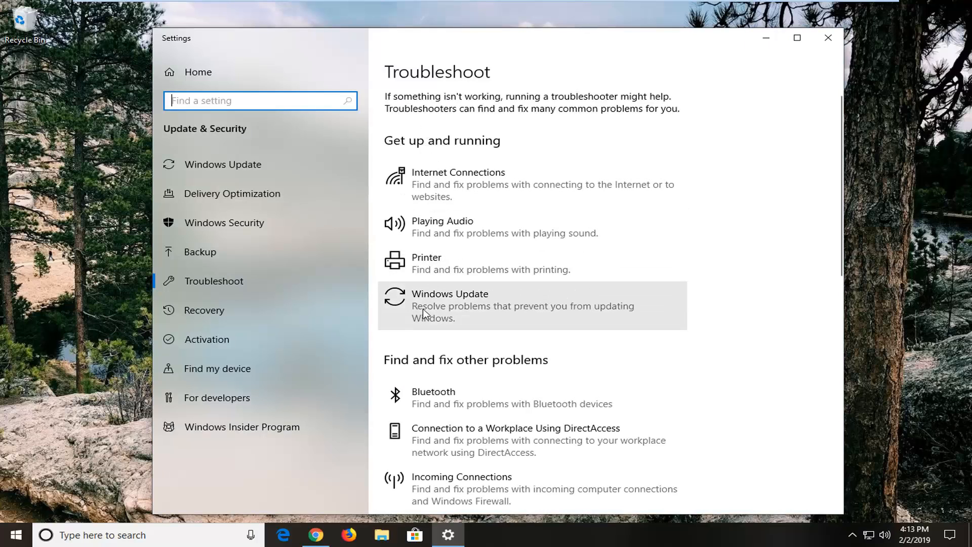
{"action": "mouse_move", "coordinate": [593, 320]}
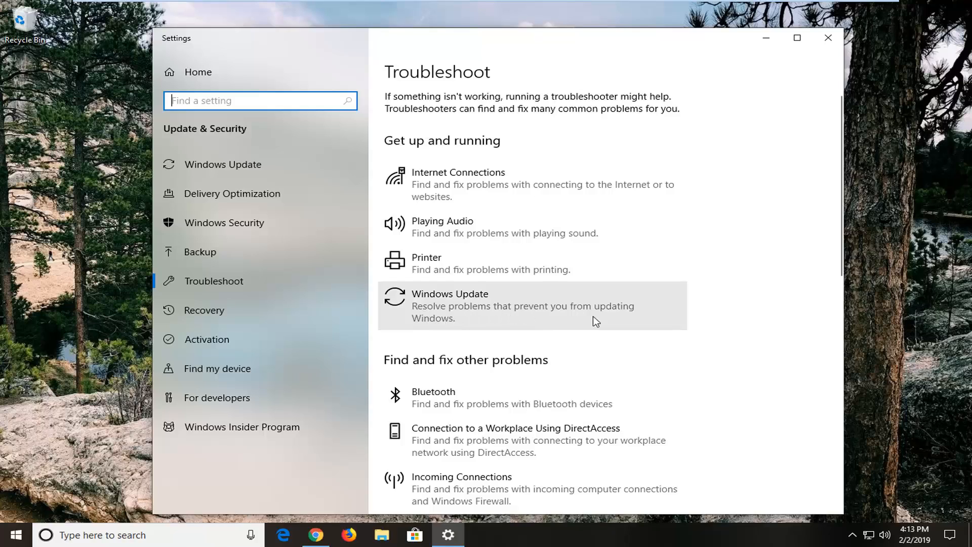
{"action": "left_click", "coordinate": [530, 305]}
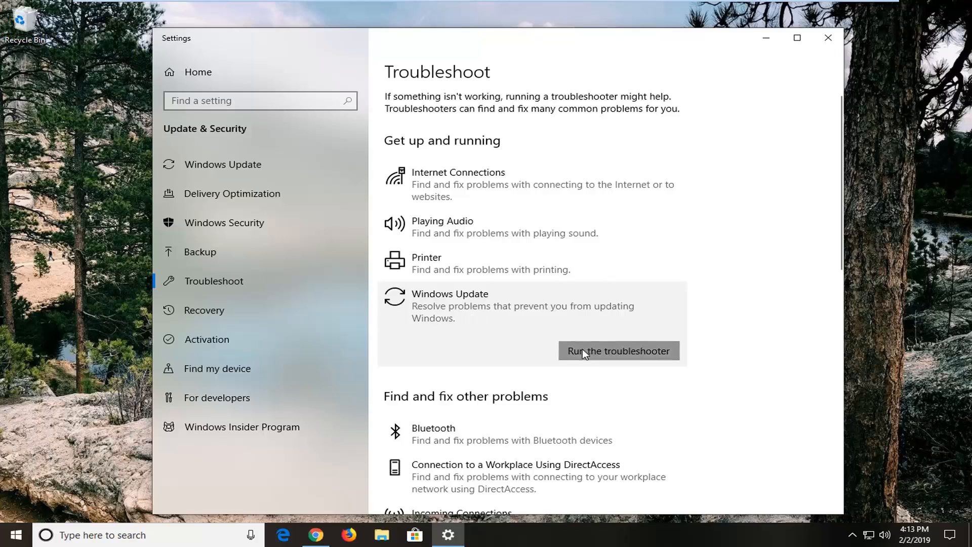
{"action": "left_click", "coordinate": [617, 350]}
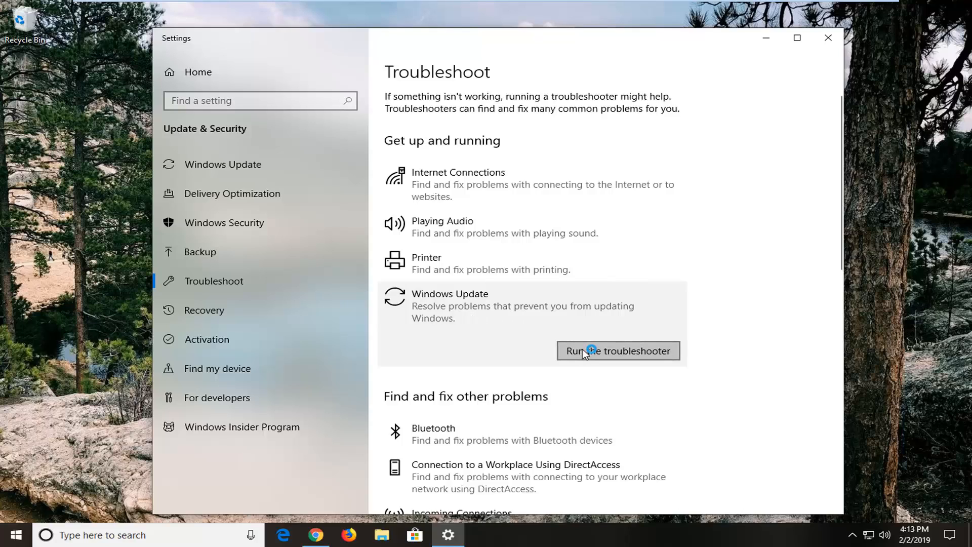
- Let the Windows Update scan run until the pending-reboot warning appears
{"action": "left_click", "coordinate": [617, 350]}
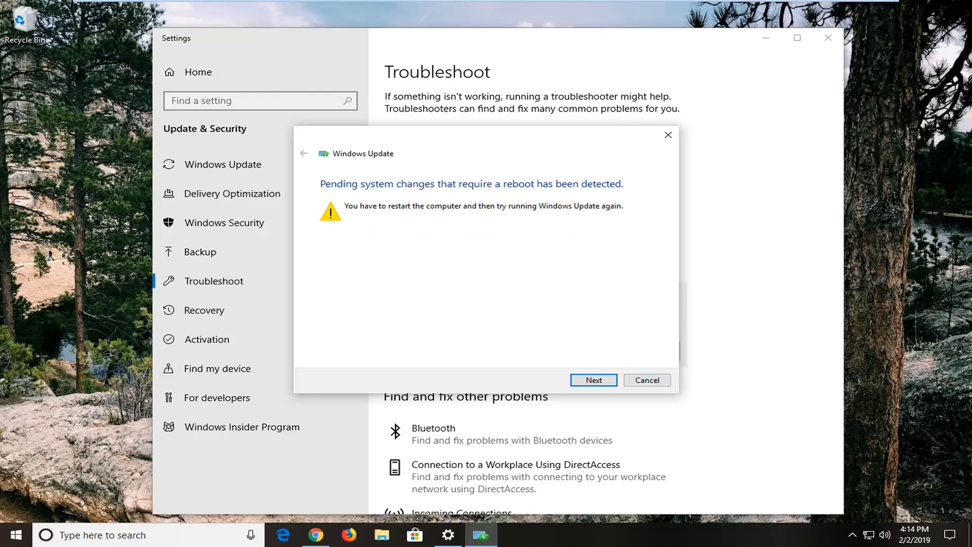
{"action": "mouse_move", "coordinate": [395, 196]}
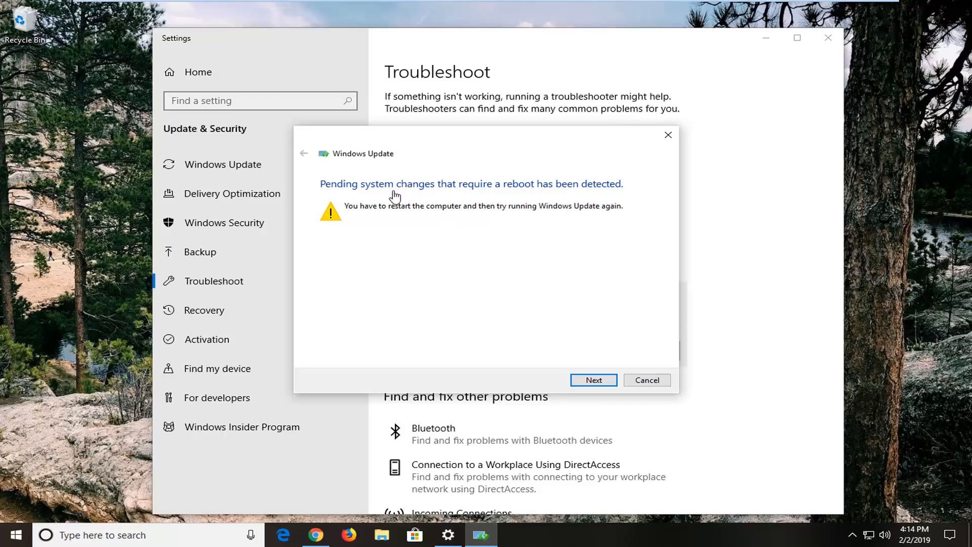
{"action": "mouse_move", "coordinate": [439, 221]}
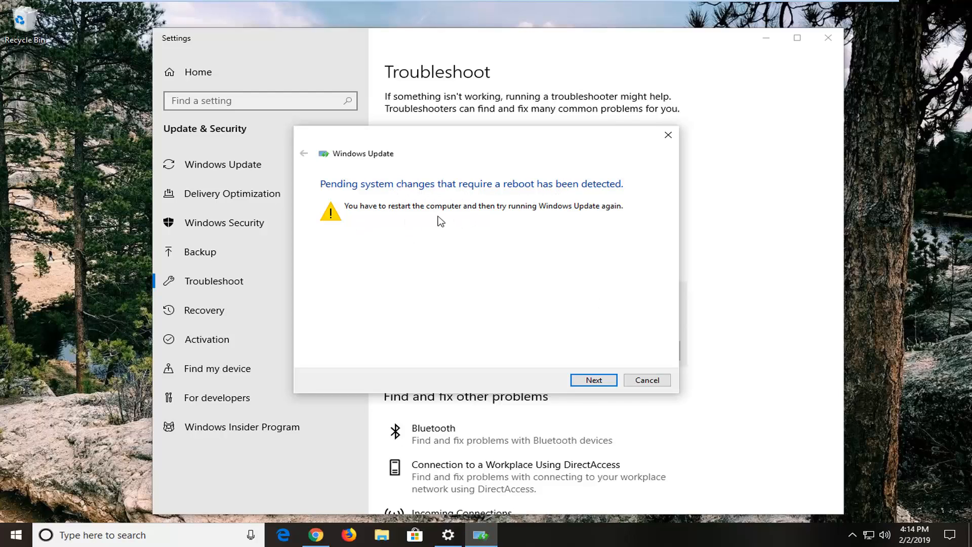
{"action": "mouse_move", "coordinate": [570, 221]}
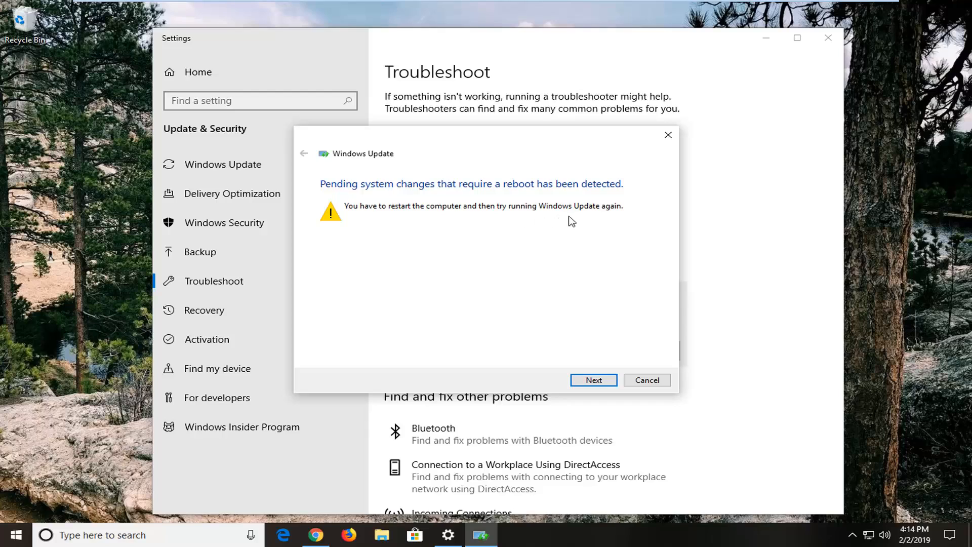
- Continue past the reboot warning to the completed page showing service registration fixed
{"action": "left_click", "coordinate": [592, 379]}
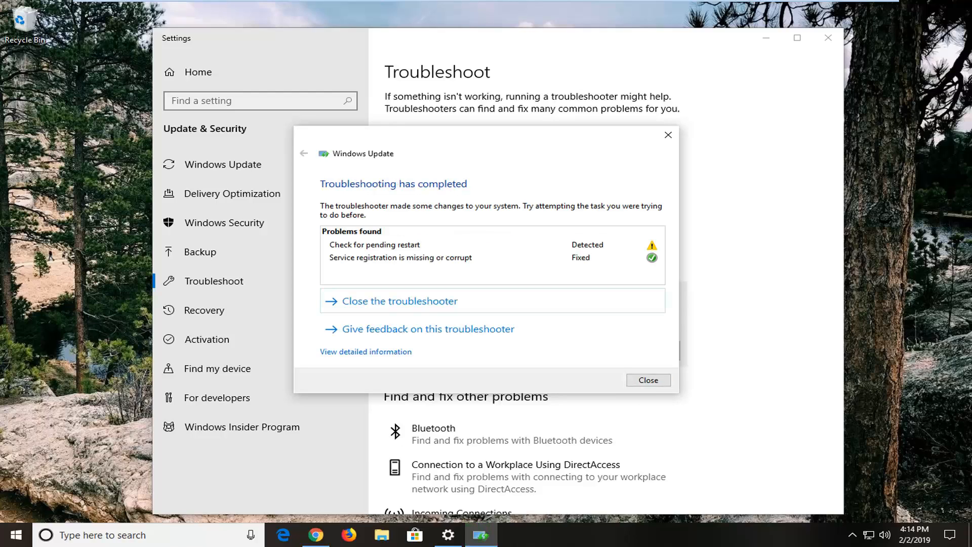
{"action": "mouse_move", "coordinate": [586, 264]}
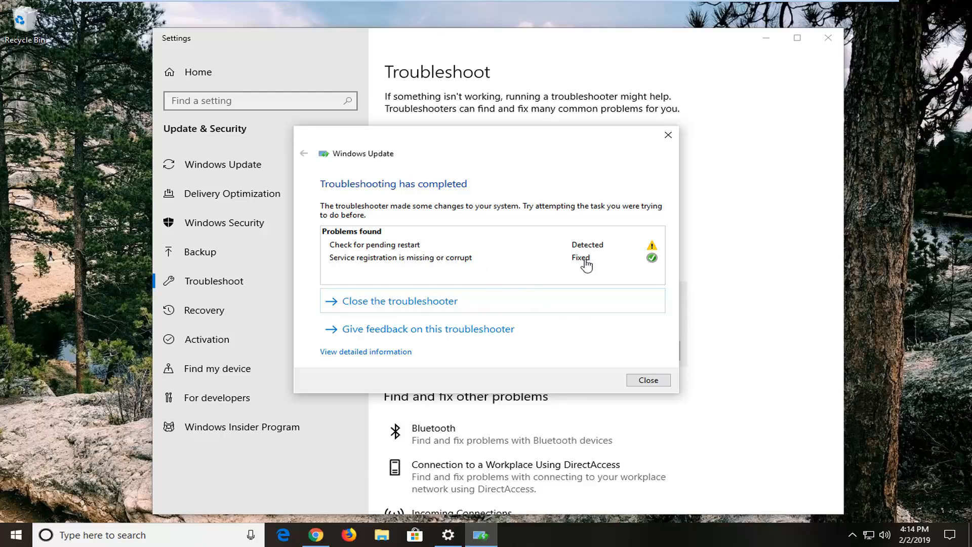
{"action": "mouse_move", "coordinate": [391, 253]}
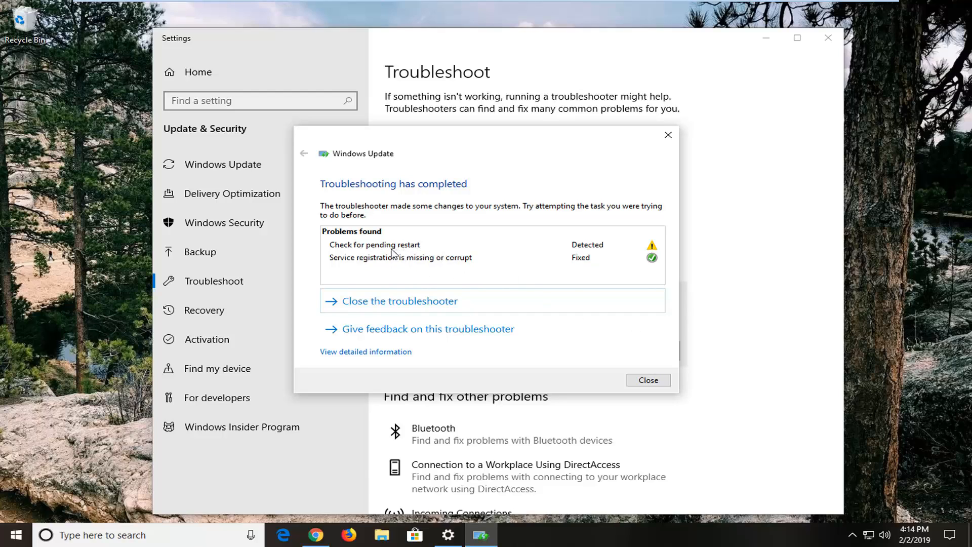
{"action": "mouse_move", "coordinate": [450, 272]}
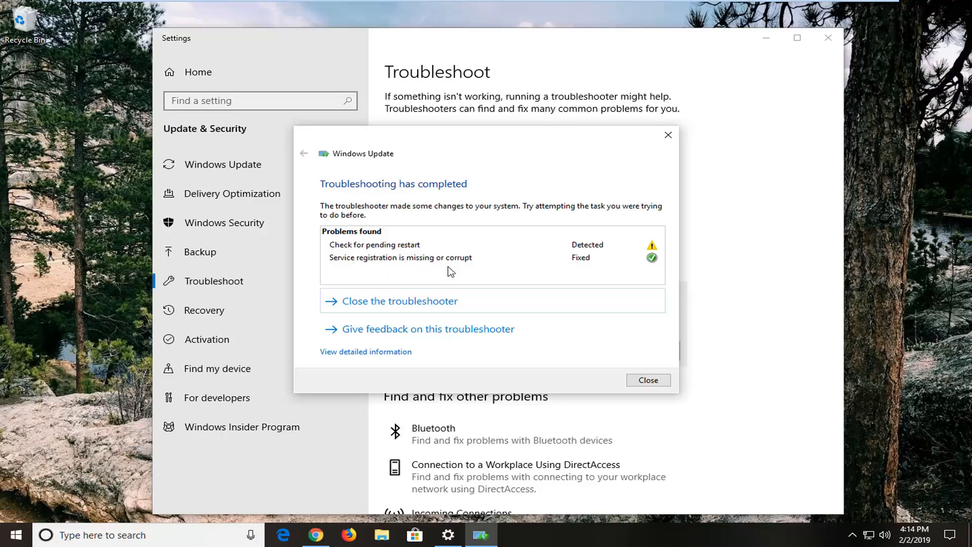
{"action": "mouse_move", "coordinate": [385, 272]}
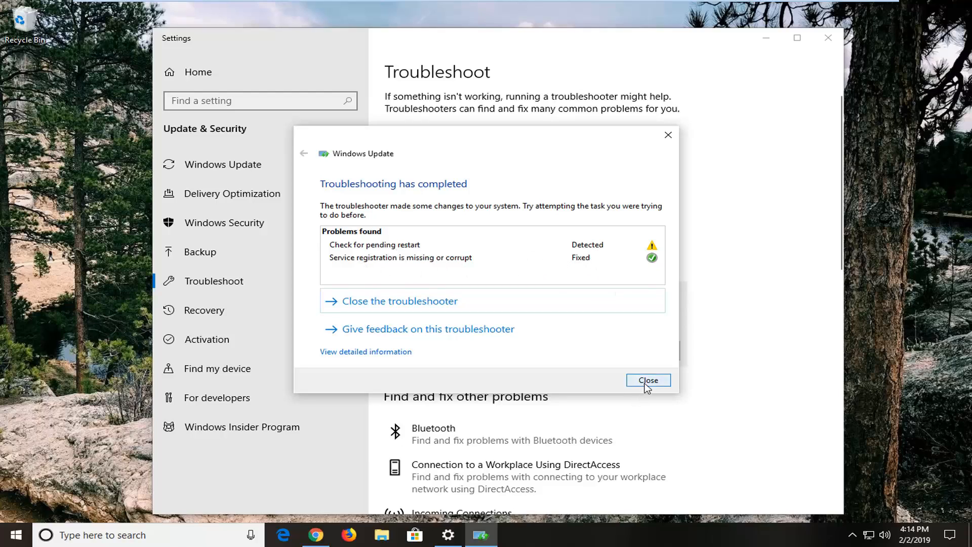
- Close the finished Windows Update troubleshooter and the Settings window
{"action": "left_click", "coordinate": [647, 380]}
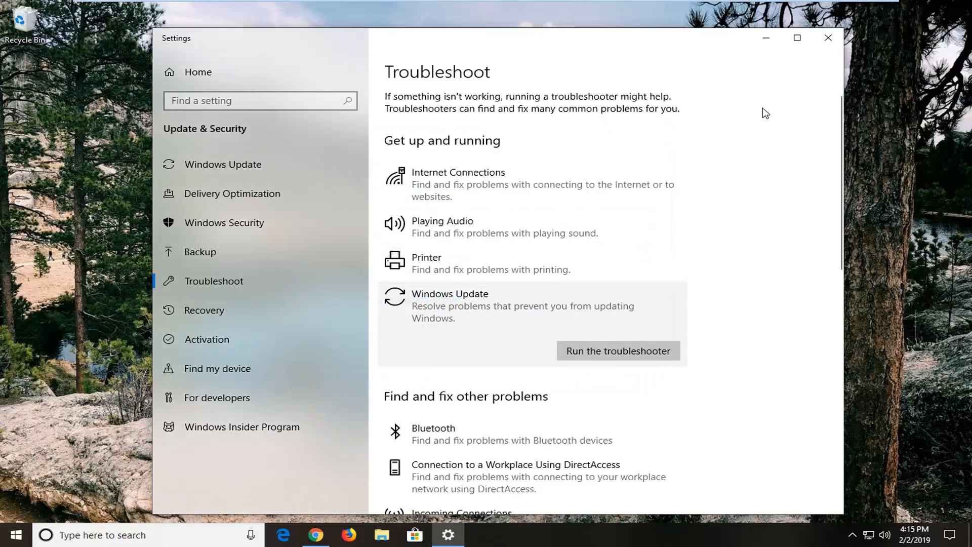
{"action": "mouse_move", "coordinate": [782, 107]}
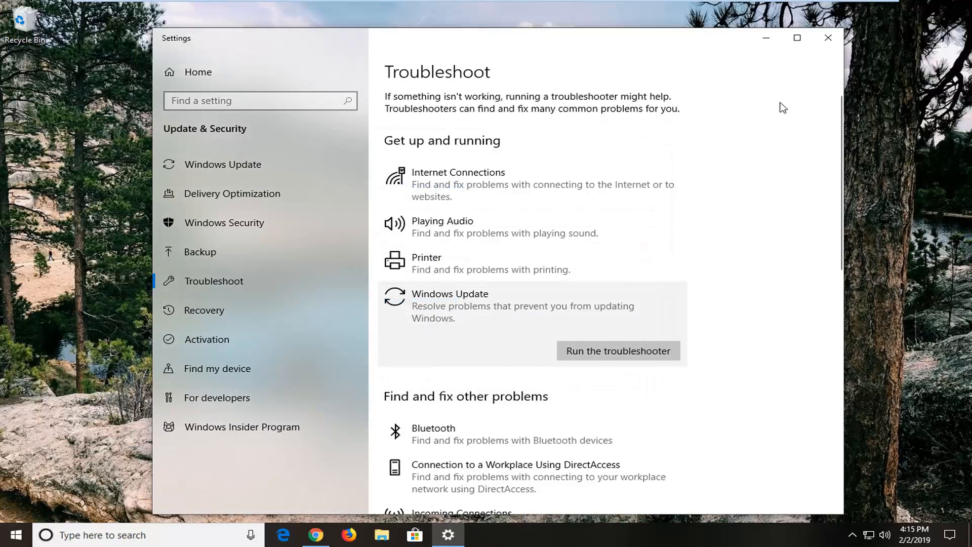
{"action": "mouse_move", "coordinate": [826, 38]}
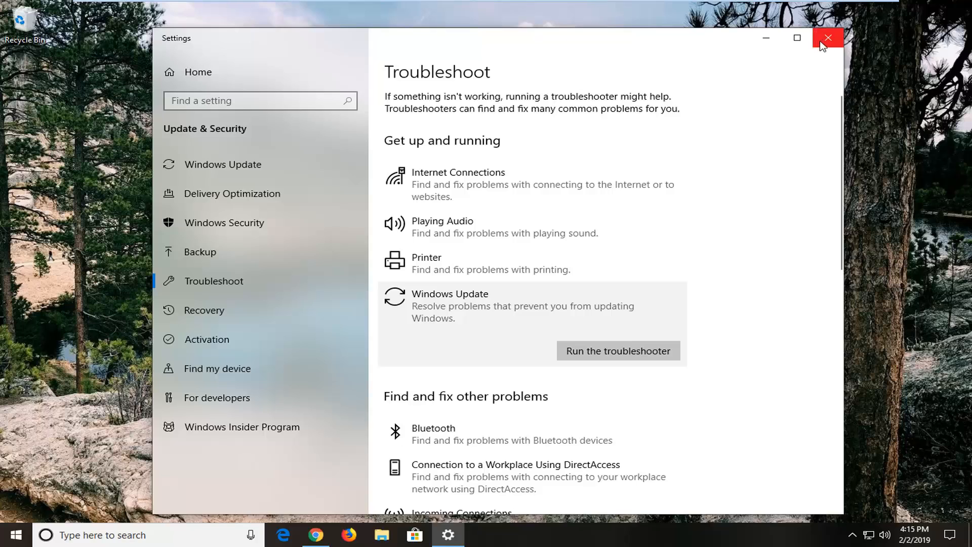
{"action": "left_click", "coordinate": [827, 37]}
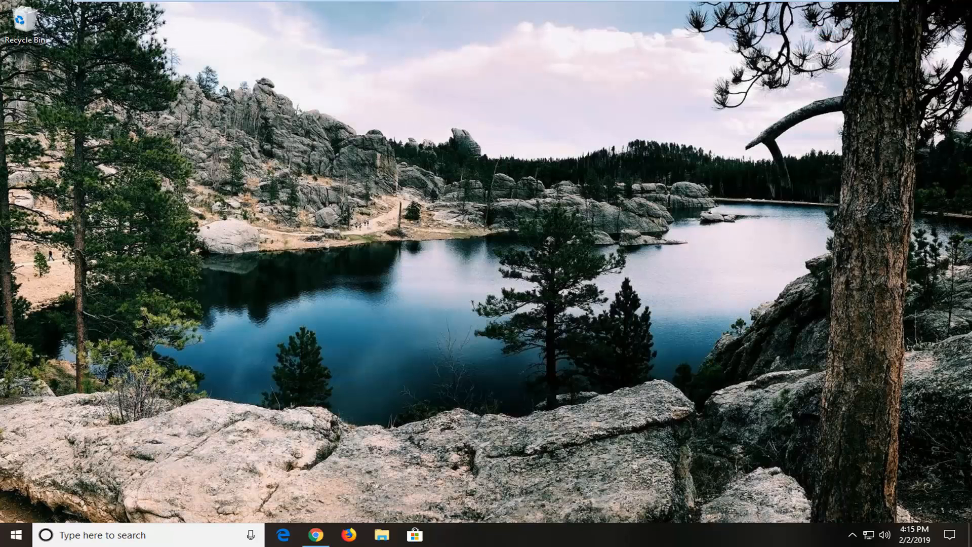